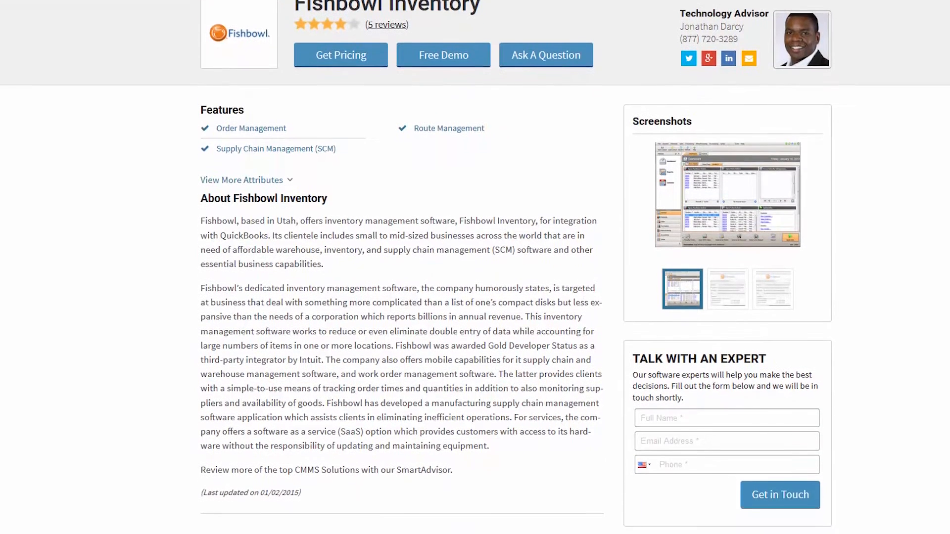
Scroll the Fishbowl Inventory page past About to the User Reviews star-rating breakdown
{"action": "scroll", "scroll_direction": "down", "scroll_amount": 3}
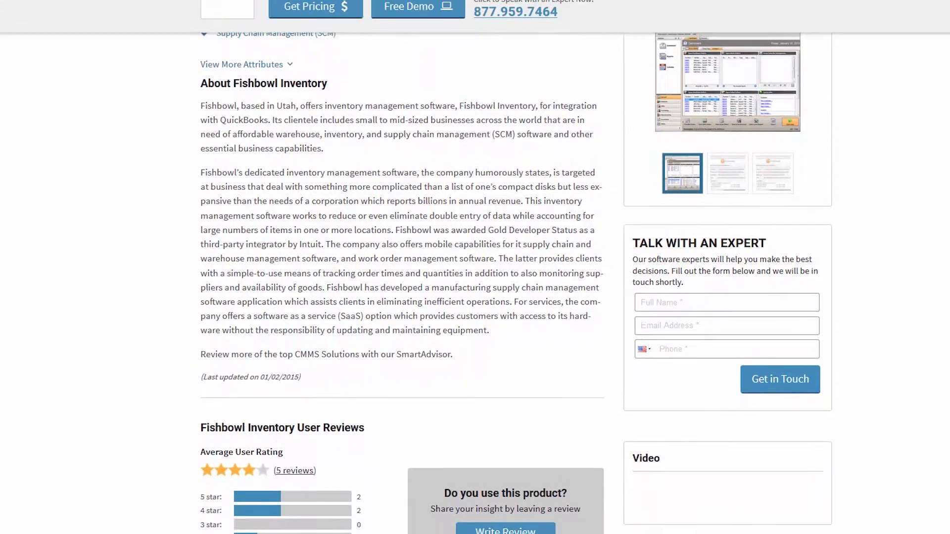
{"action": "scroll", "scroll_direction": "down", "scroll_amount": 3}
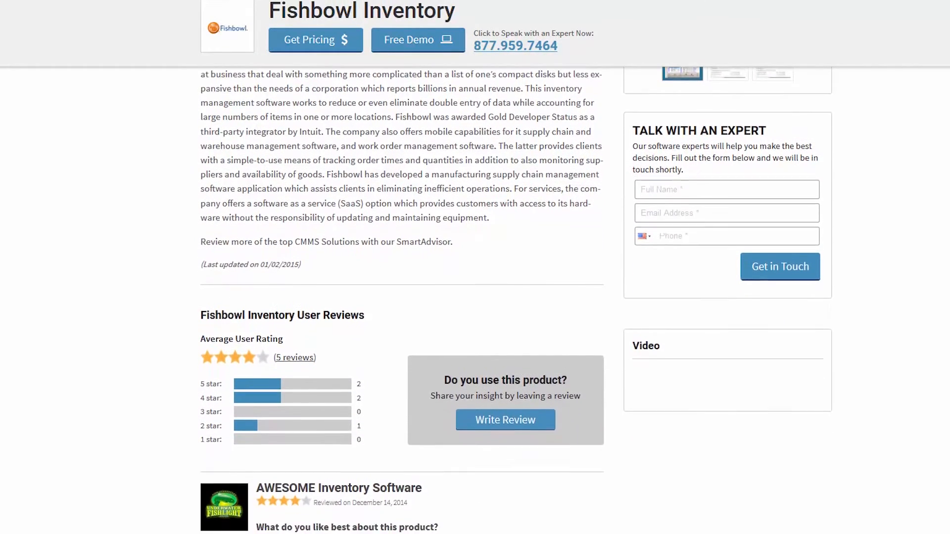
{"action": "scroll", "scroll_direction": "down", "scroll_amount": 3}
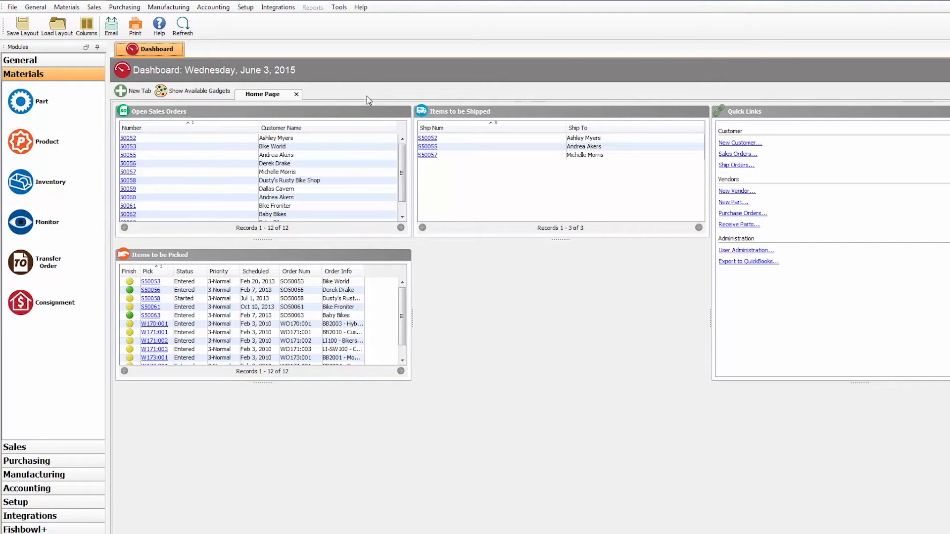
{"action": "mouse_move", "coordinate": [297, 97]}
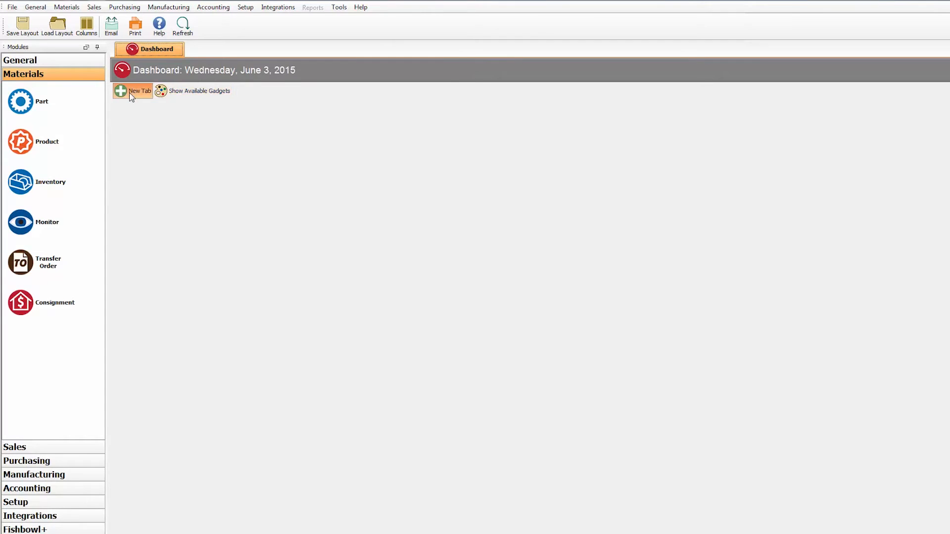
Add a new dashboard tab with Open Sales Orders, Open Work Orders and Open RMA Orders gadgets
{"action": "left_click", "coordinate": [132, 91]}
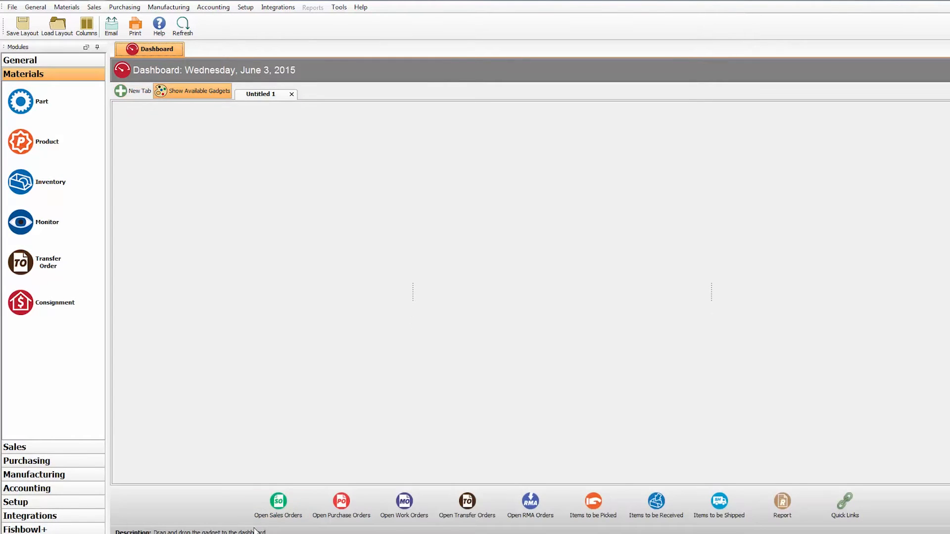
{"action": "left_click", "coordinate": [278, 502]}
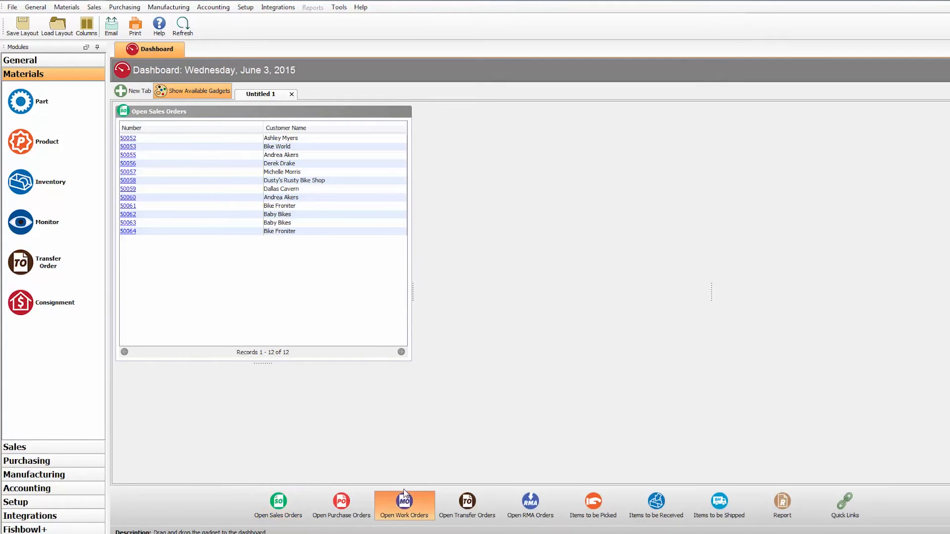
{"action": "left_click", "coordinate": [404, 504]}
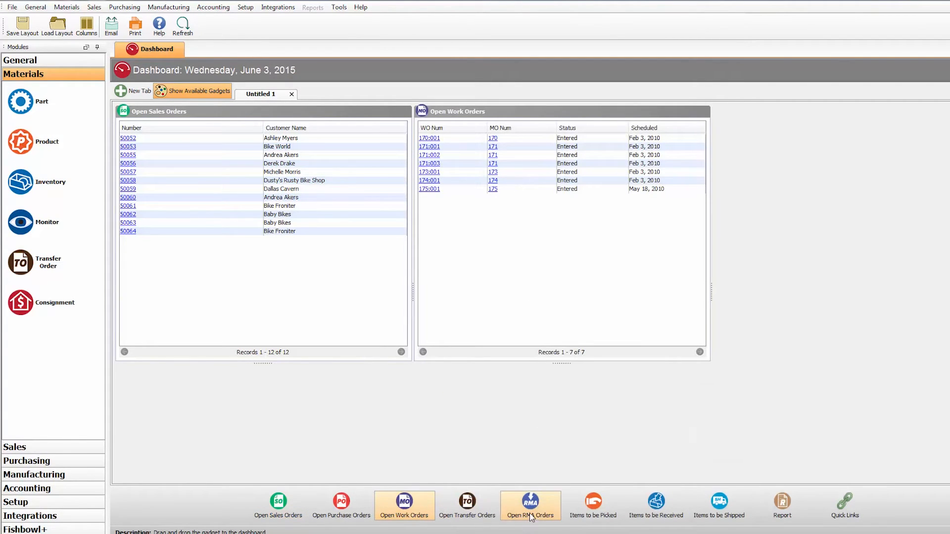
{"action": "left_click", "coordinate": [593, 504]}
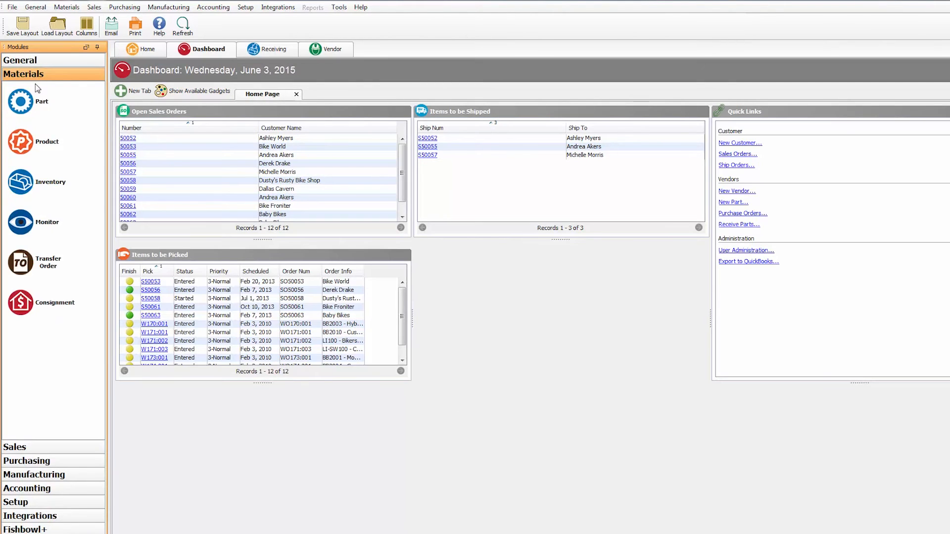
Open Part, Transfer Order, Product and Consignment modules, then return to the Dashboard Home Page
{"action": "left_click", "coordinate": [21, 101]}
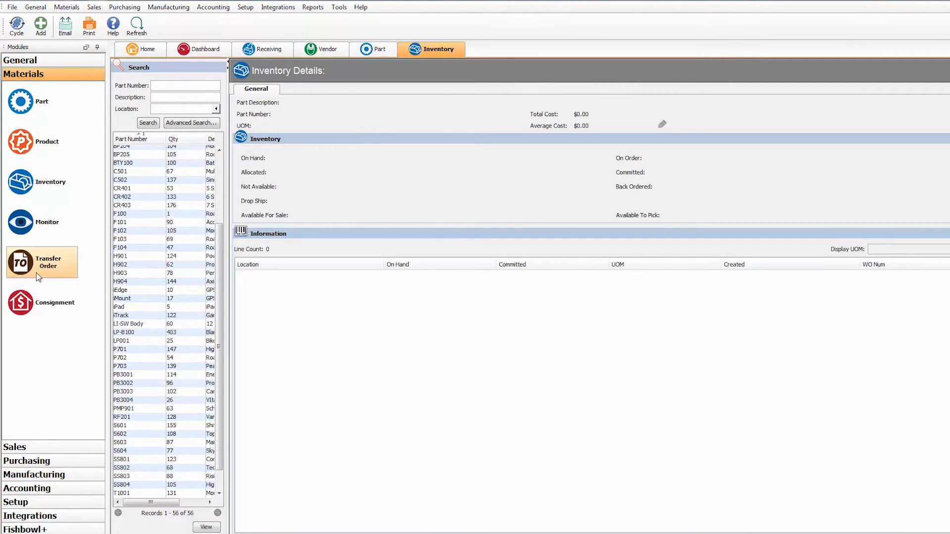
{"action": "left_click", "coordinate": [41, 262]}
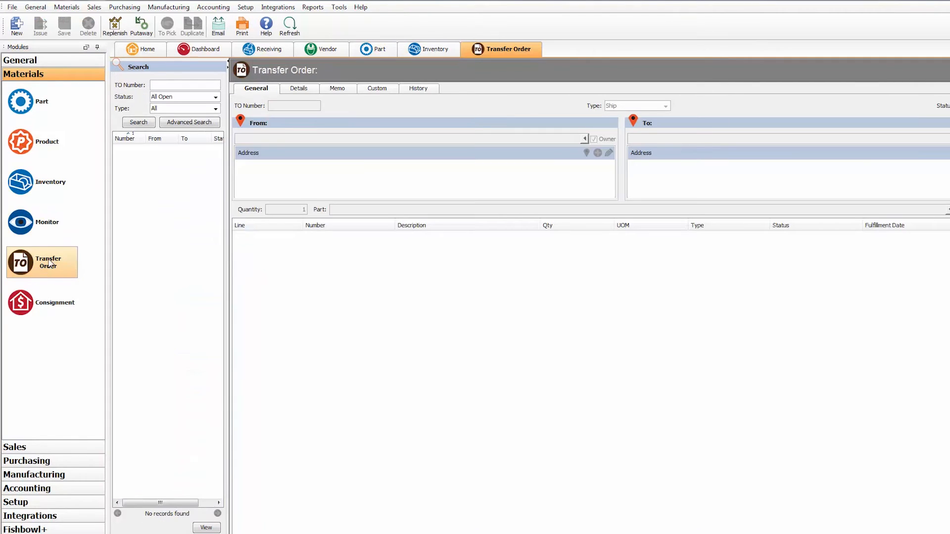
{"action": "left_click", "coordinate": [66, 6]}
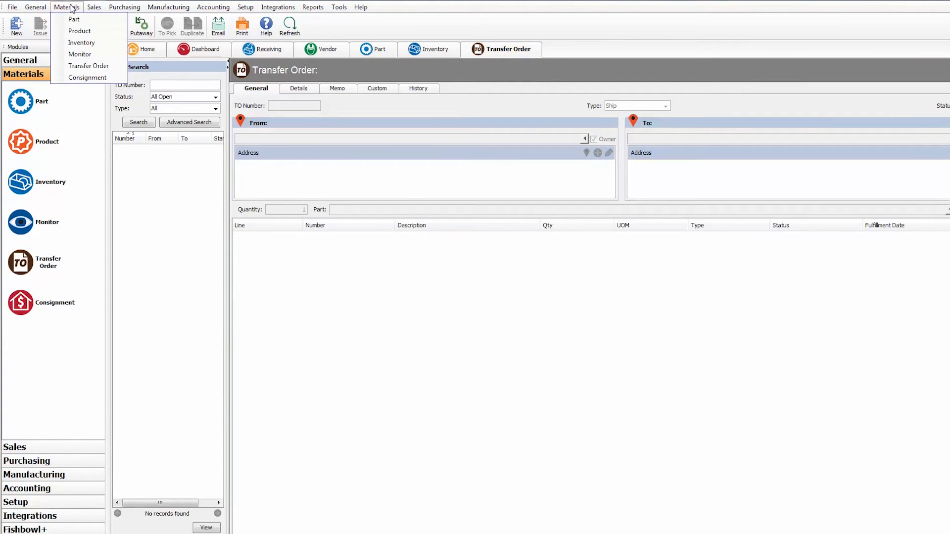
{"action": "mouse_move", "coordinate": [79, 31]}
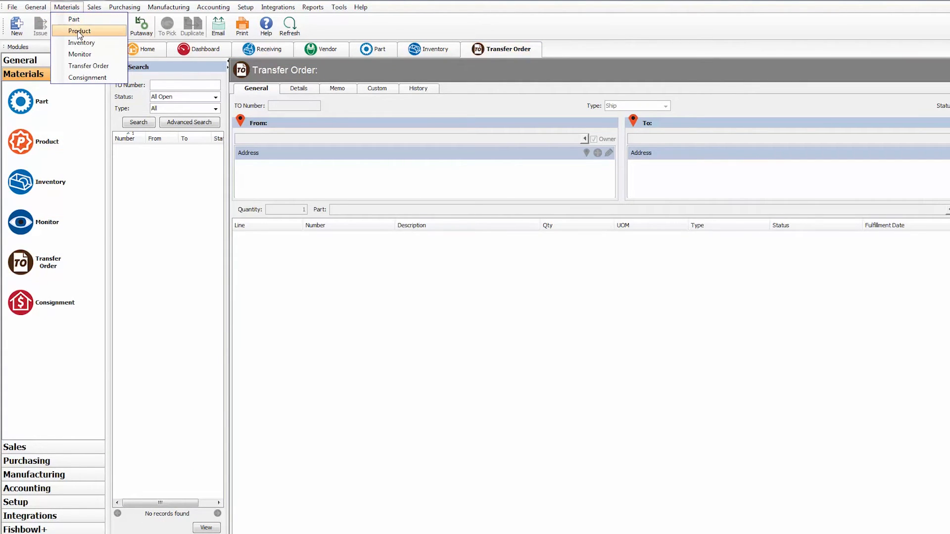
{"action": "left_click", "coordinate": [79, 31]}
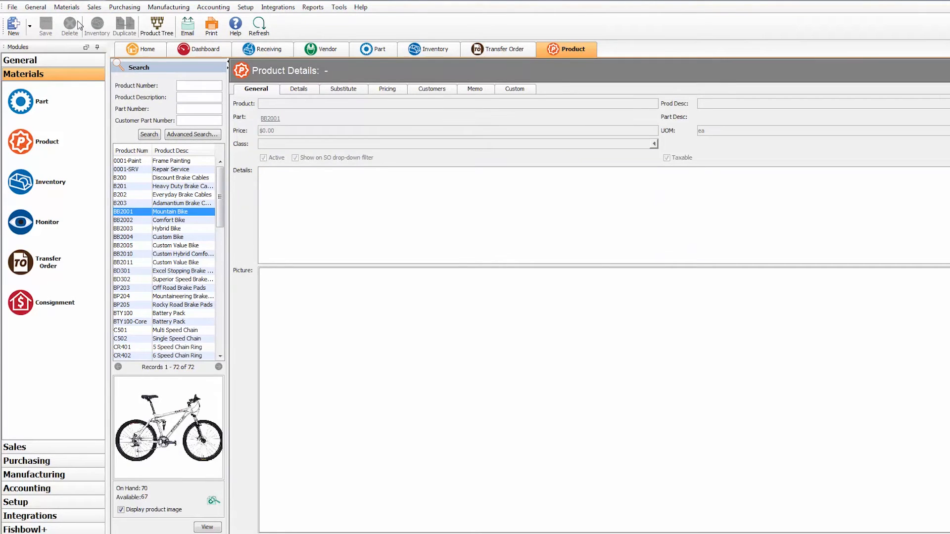
{"action": "left_click", "coordinate": [67, 7]}
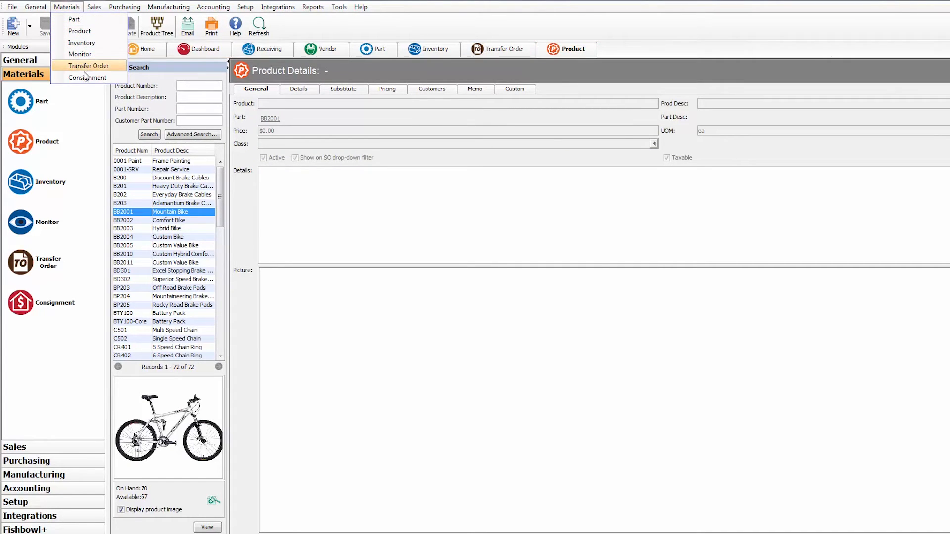
{"action": "left_click", "coordinate": [86, 77]}
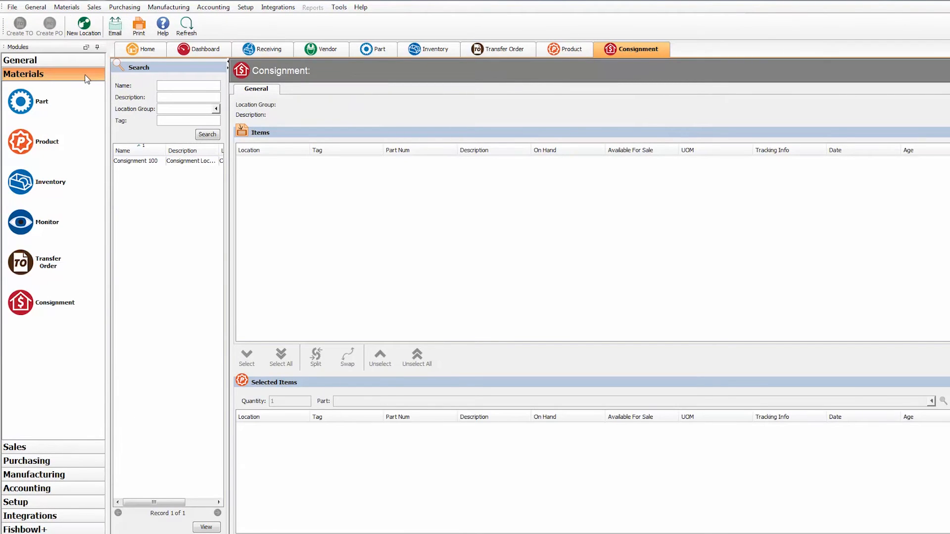
{"action": "left_click", "coordinate": [206, 49]}
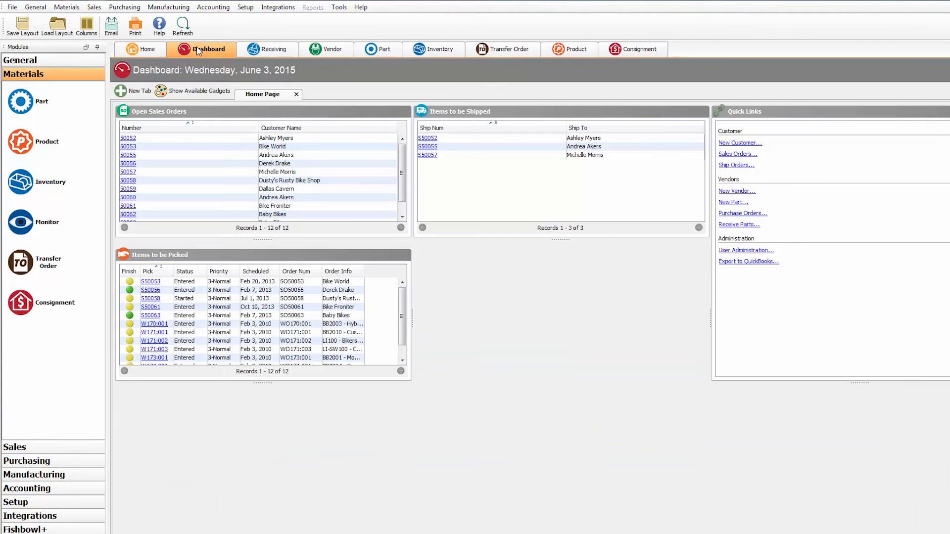
Open the Accounting Payment Viewer listing the two recorded sales order payments
{"action": "left_click", "coordinate": [329, 49]}
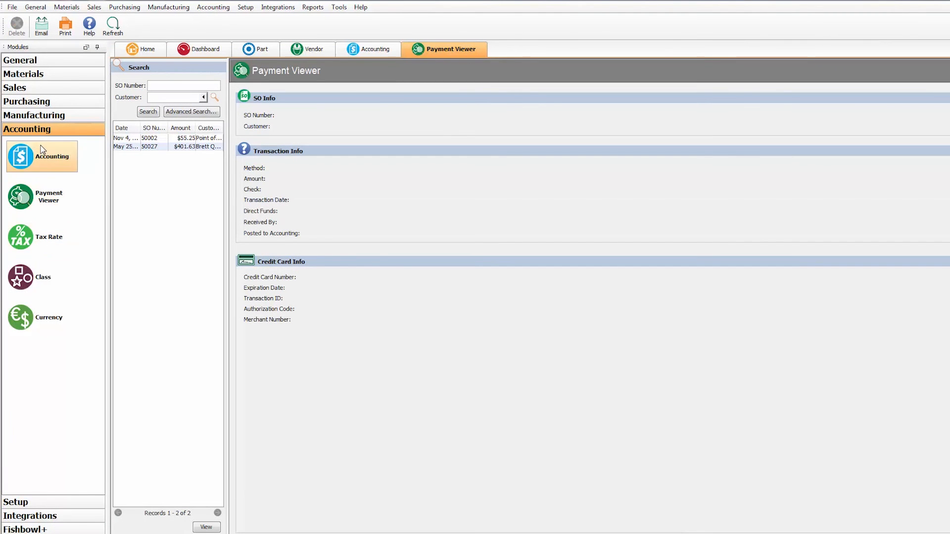
Open the Accounting module's Configure tab showing QuickBooks Connection and Xero options
{"action": "left_click", "coordinate": [369, 49]}
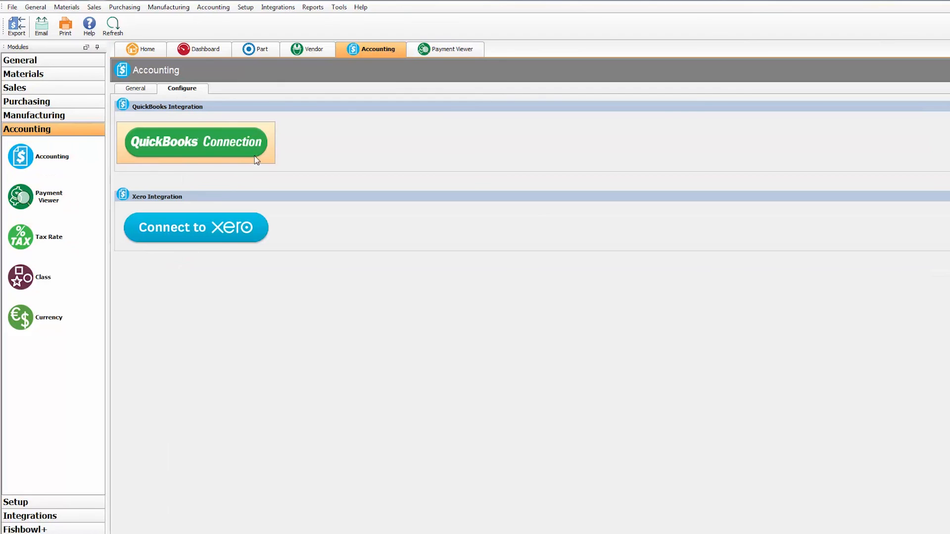
{"action": "mouse_move", "coordinate": [273, 159]}
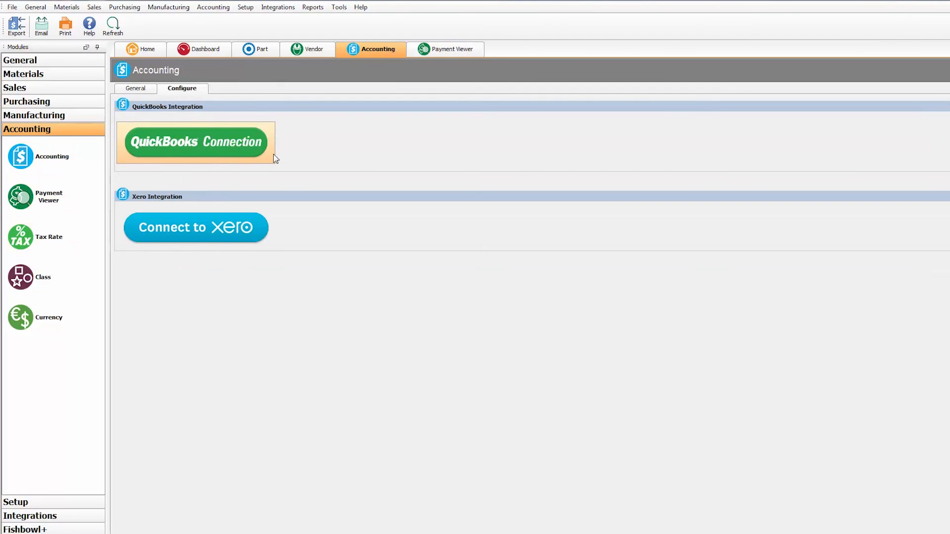
{"action": "mouse_move", "coordinate": [244, 165]}
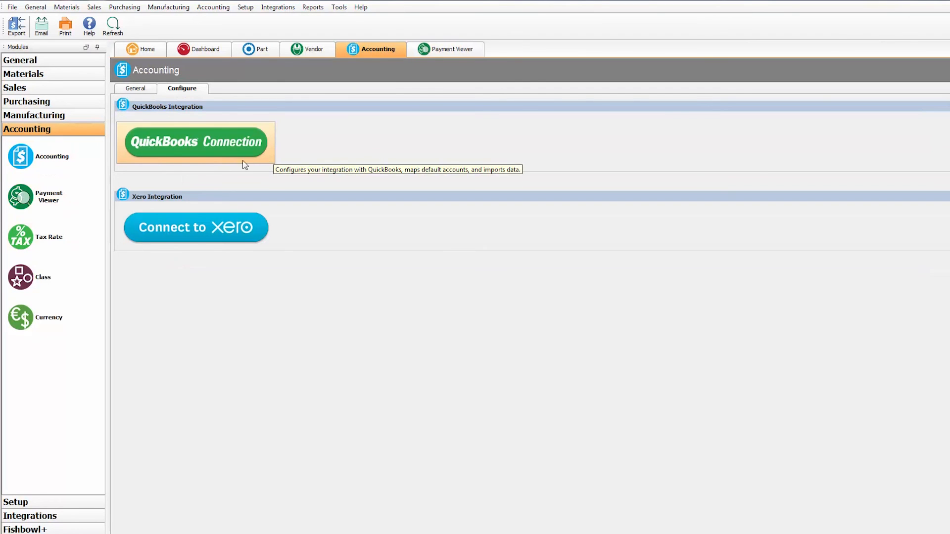